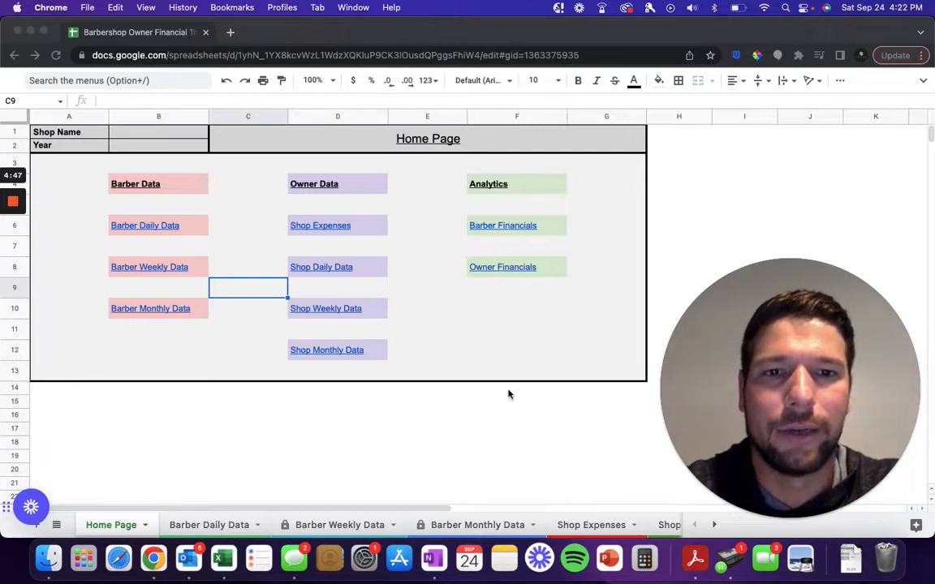
pyautogui.moveTo(522, 359)
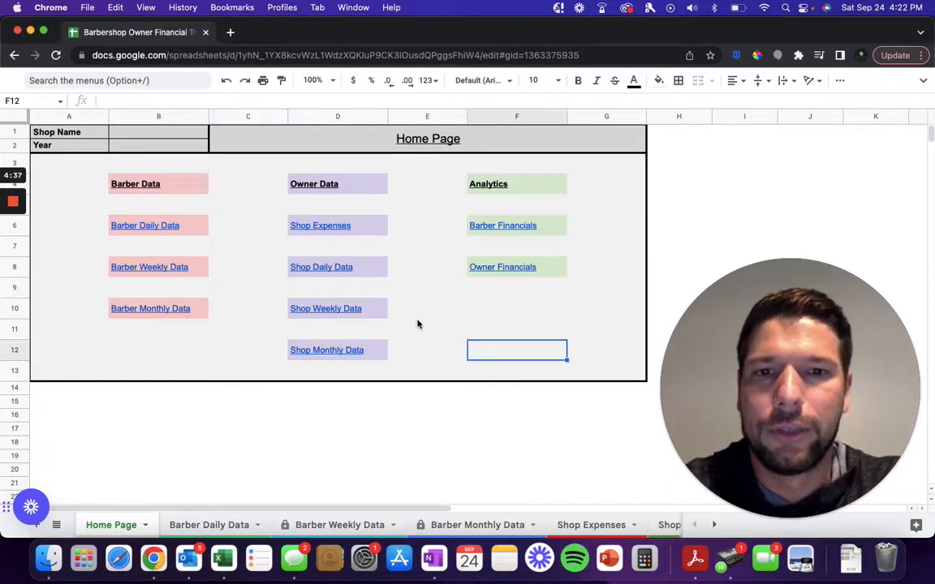
# Step: Enter 'Barber Shop' as the shop name and 2022 as the year on the Home Page
pyautogui.click(158, 131)
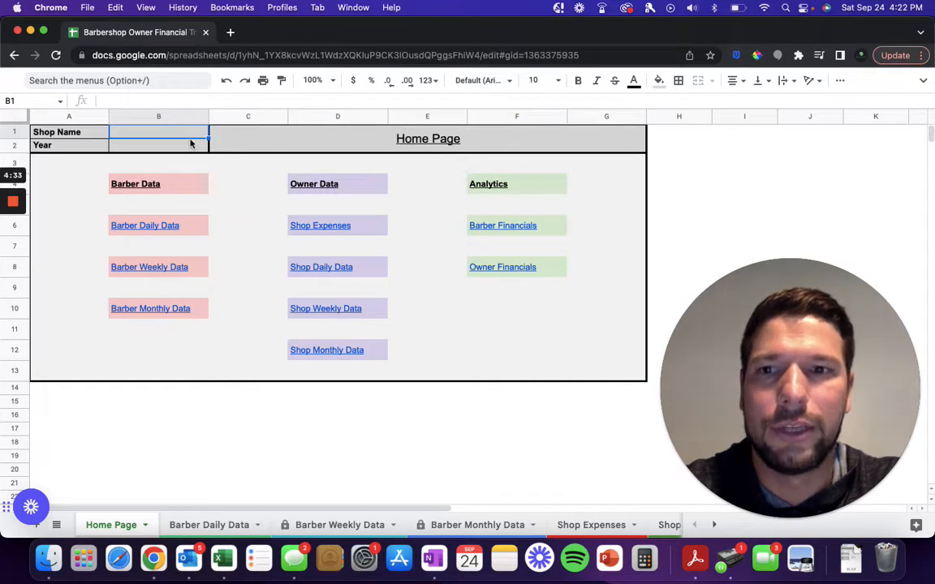
pyautogui.moveTo(171, 225)
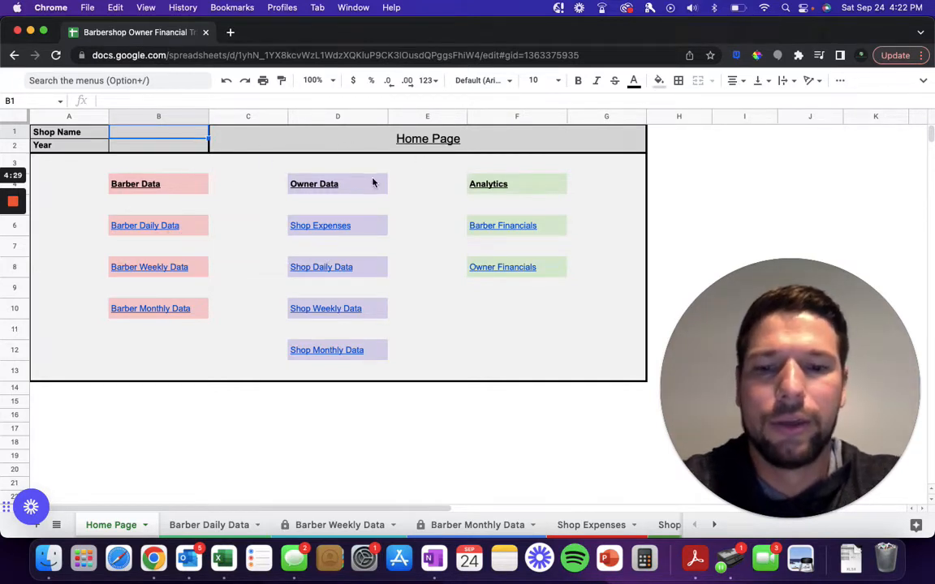
pyautogui.write('Barber Sh')
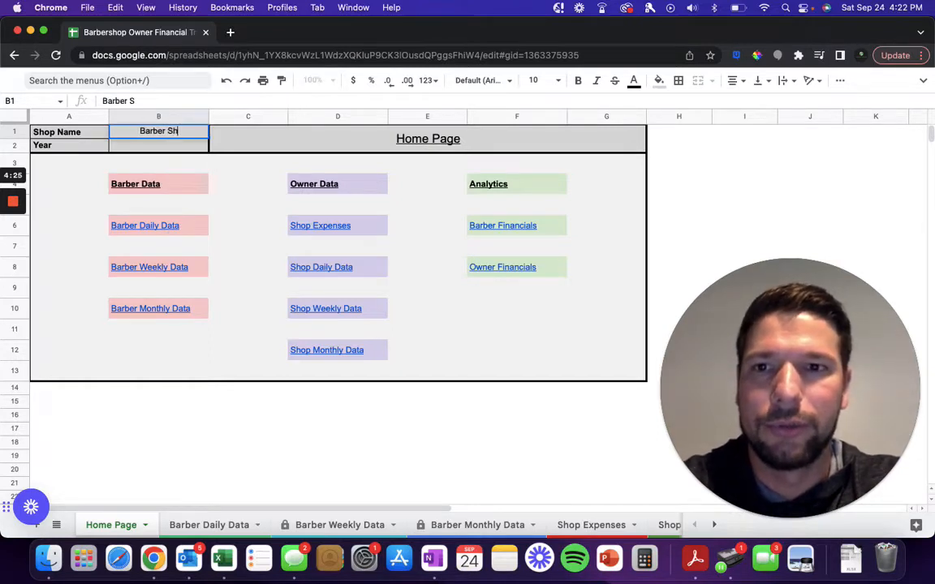
pyautogui.write('2022')
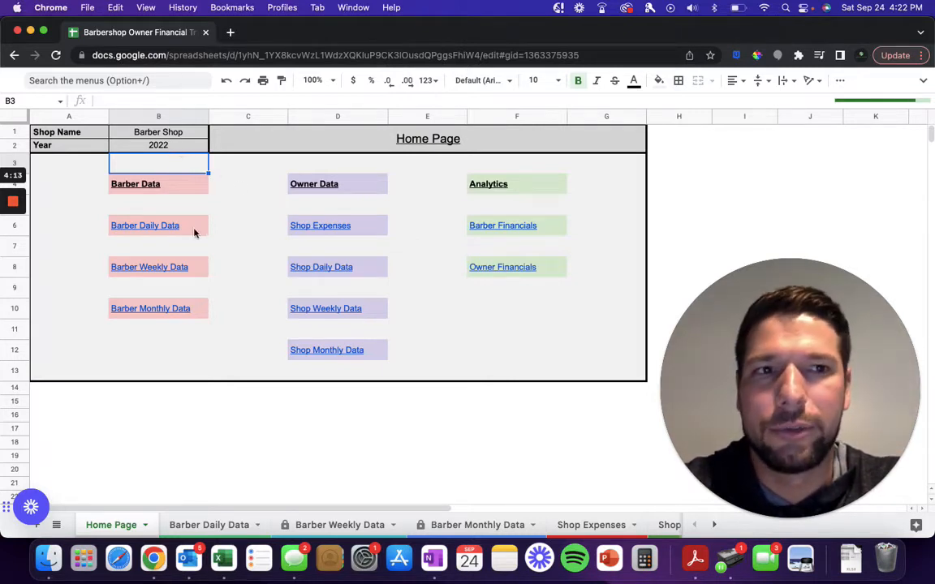
pyautogui.moveTo(241, 227)
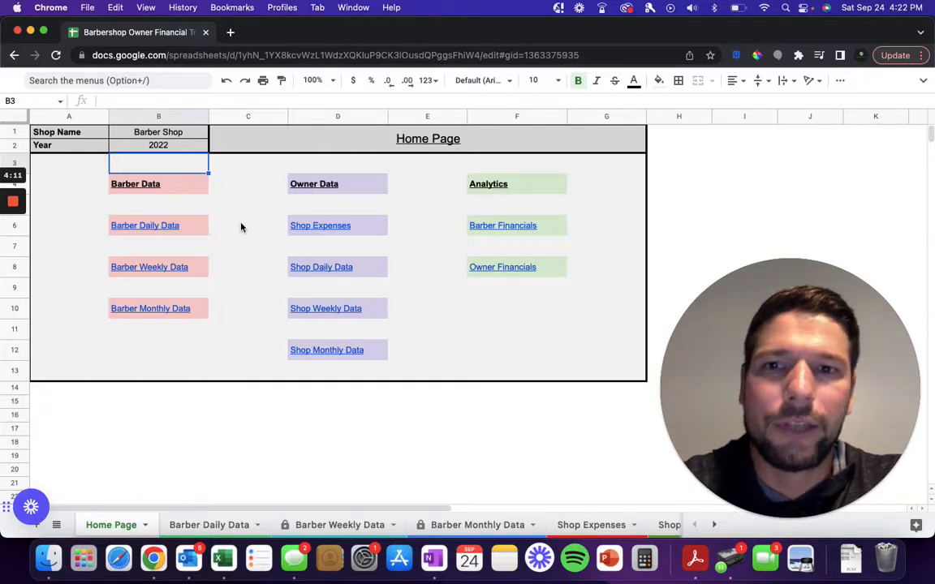
# Step: Follow the Home Page's Barber Daily Data link to the January 2022 daily sheet
pyautogui.click(247, 225)
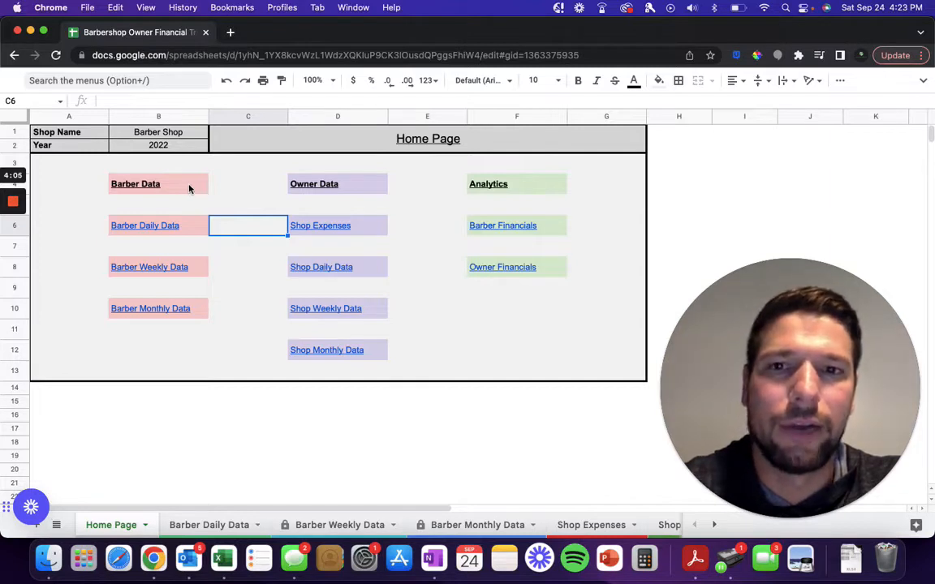
pyautogui.moveTo(364, 187)
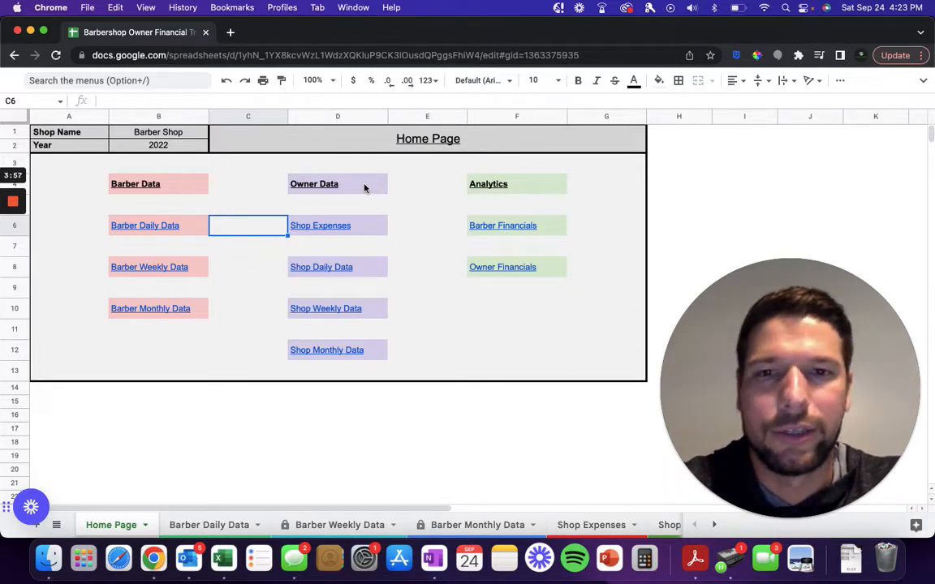
pyautogui.moveTo(410, 228)
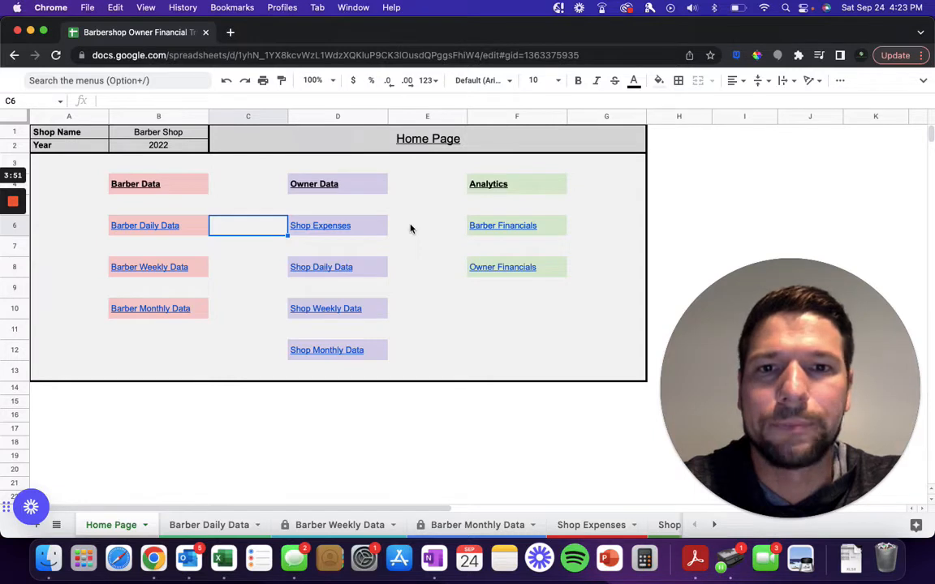
pyautogui.moveTo(428, 227)
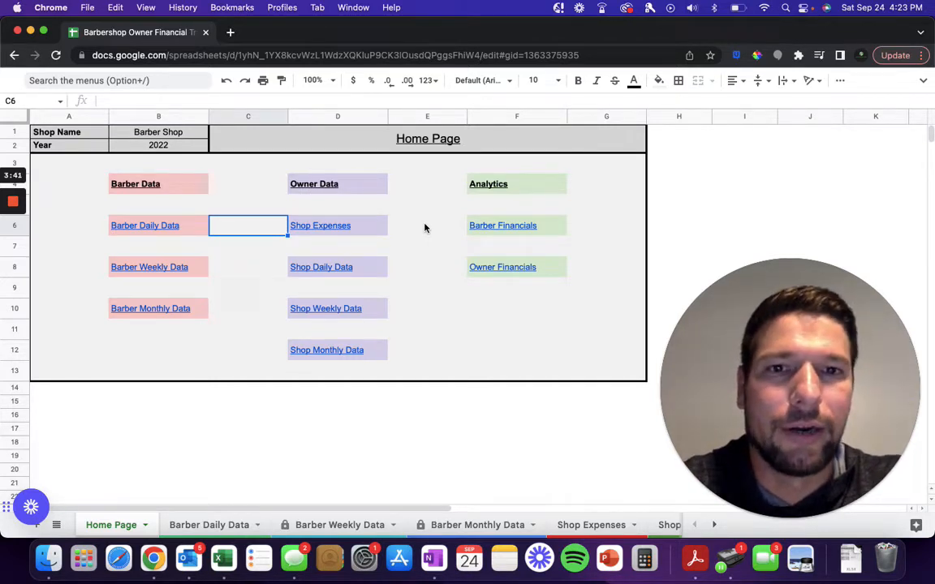
pyautogui.moveTo(442, 231)
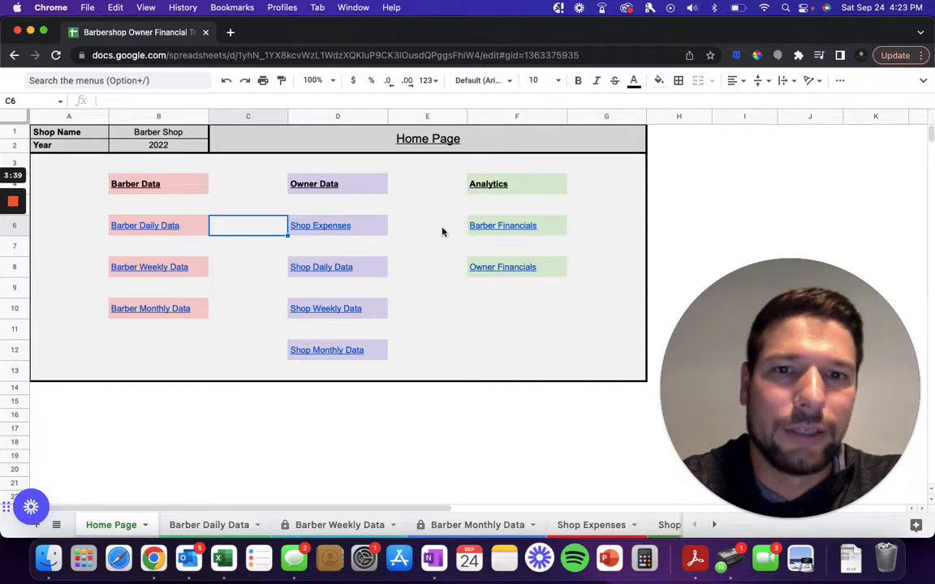
pyautogui.moveTo(431, 226)
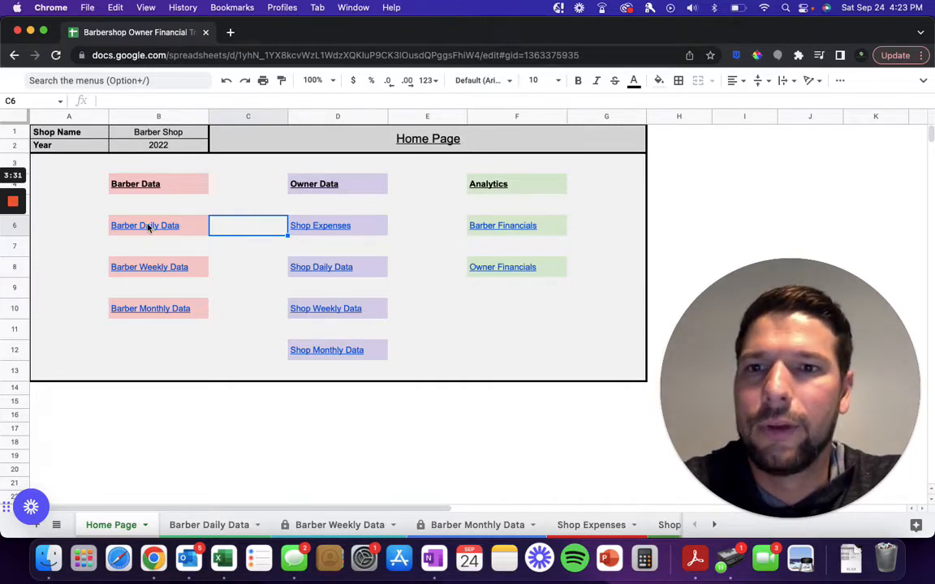
pyautogui.click(144, 224)
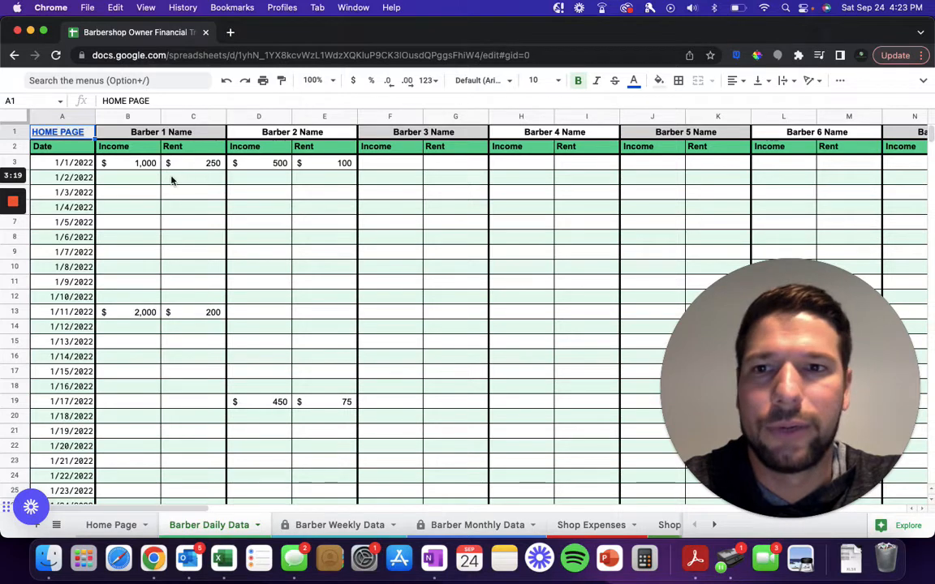
# Step: Rename the Barber 1 and Barber 2 name headers to Dave and Pete
pyautogui.click(193, 176)
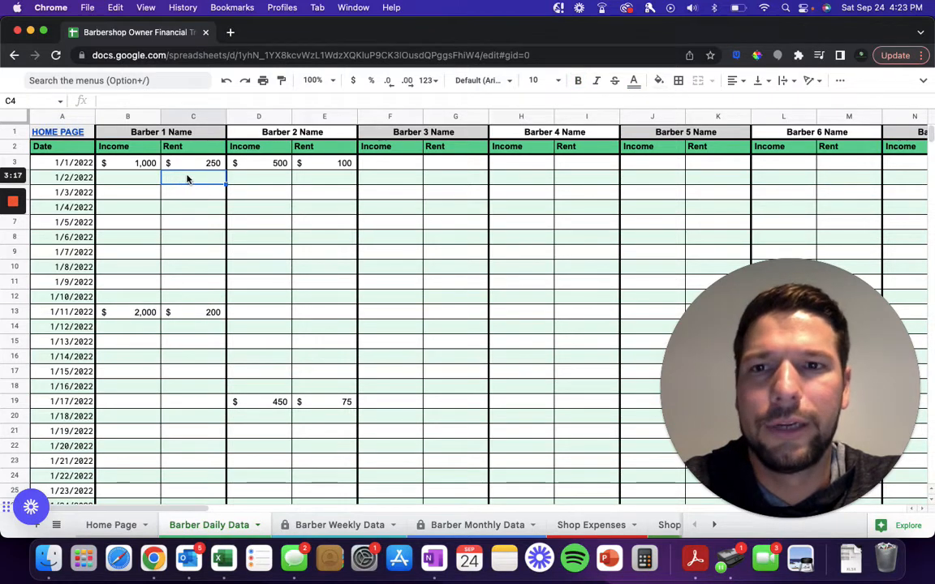
pyautogui.click(161, 131)
pyautogui.write('Dave')
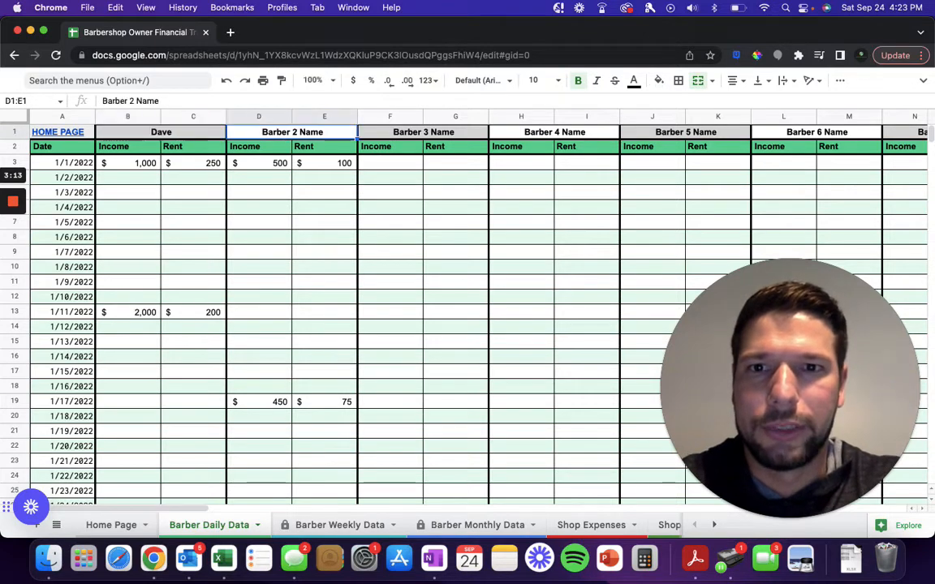
pyautogui.write('Pete')
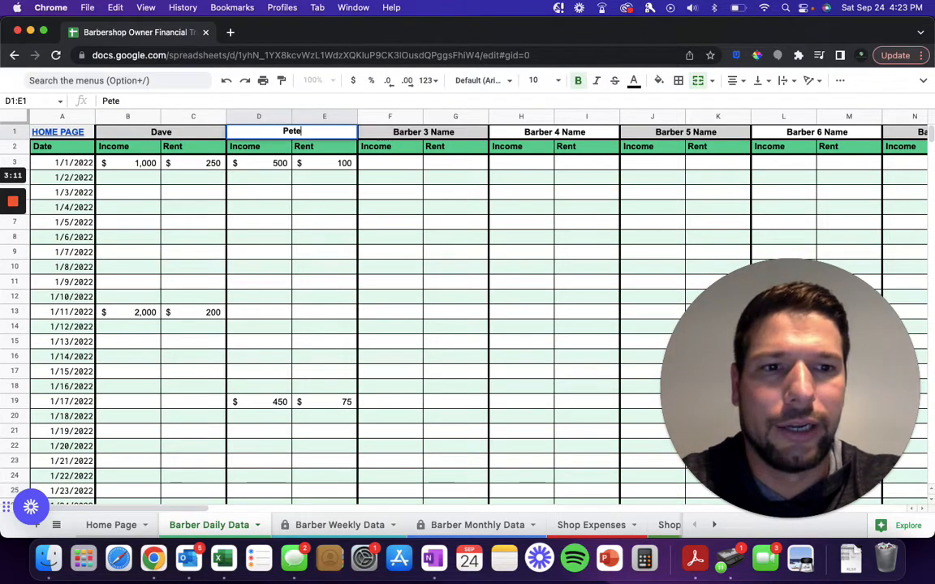
pyautogui.click(127, 146)
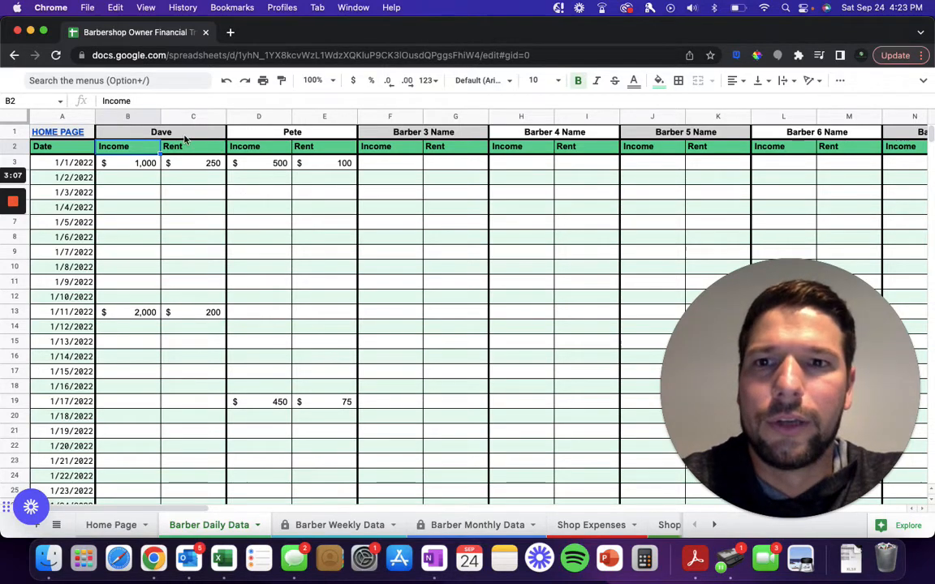
pyautogui.hscroll(3)
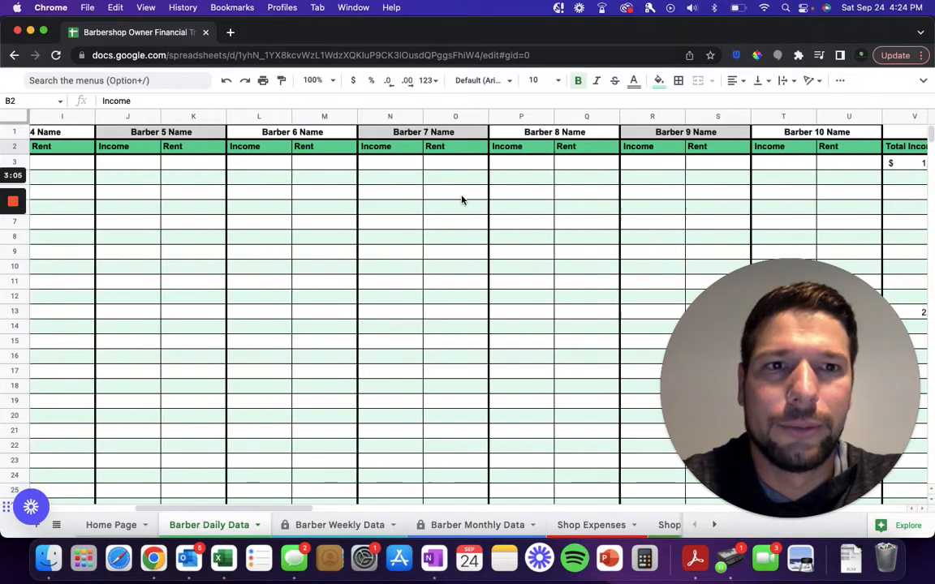
pyautogui.hscroll(3)
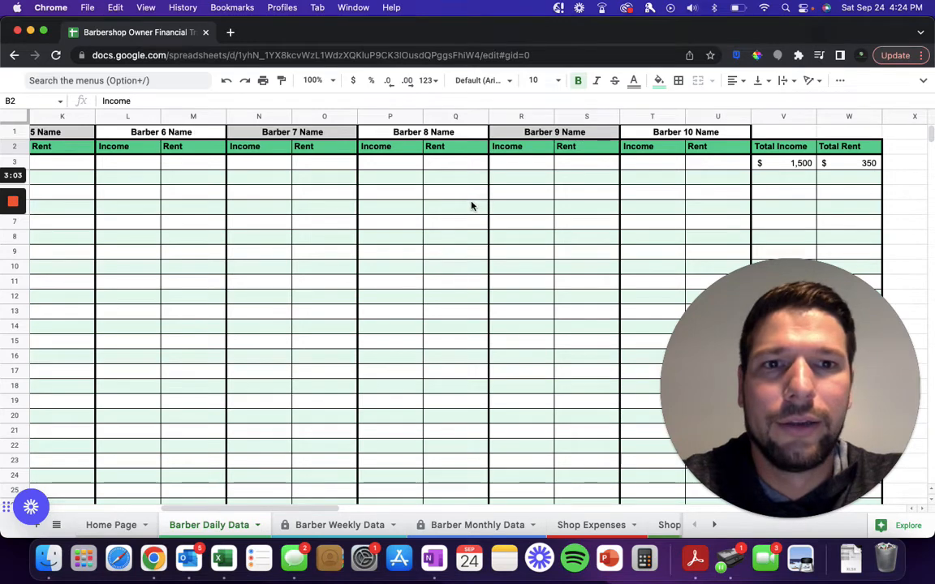
pyautogui.hscroll(-3)
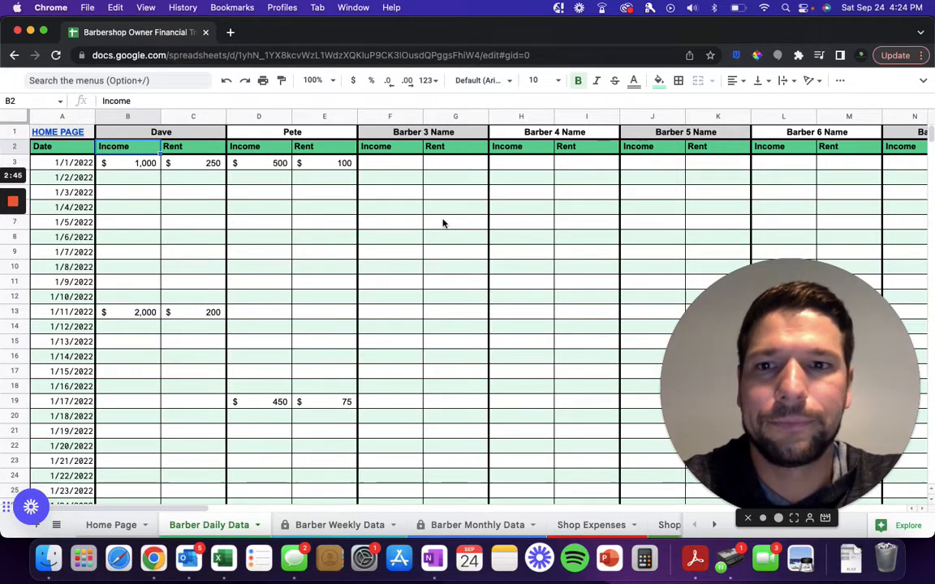
pyautogui.hscroll(3)
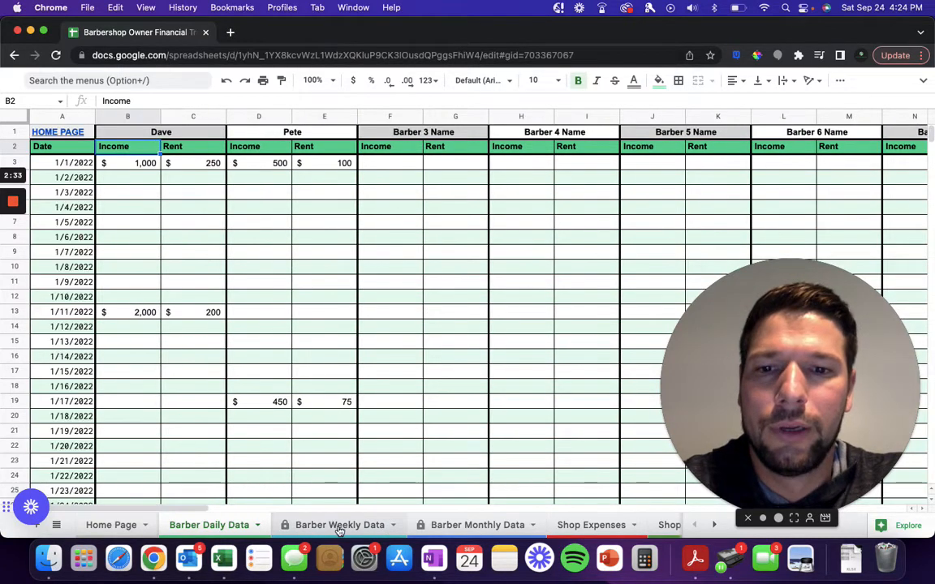
# Step: Review the Barber Weekly Data totals such as $1,500 and $350, then return to the Home Page
pyautogui.click(339, 525)
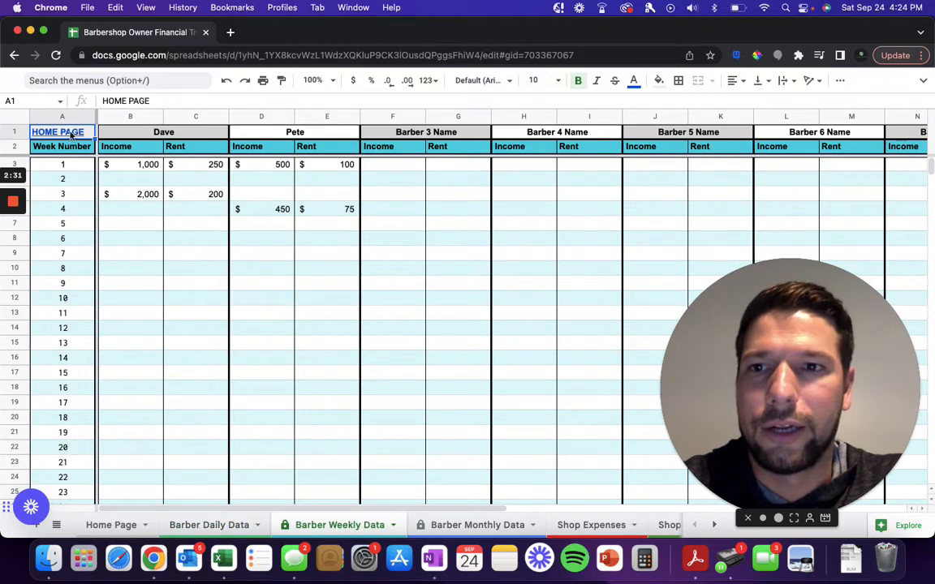
pyautogui.click(111, 525)
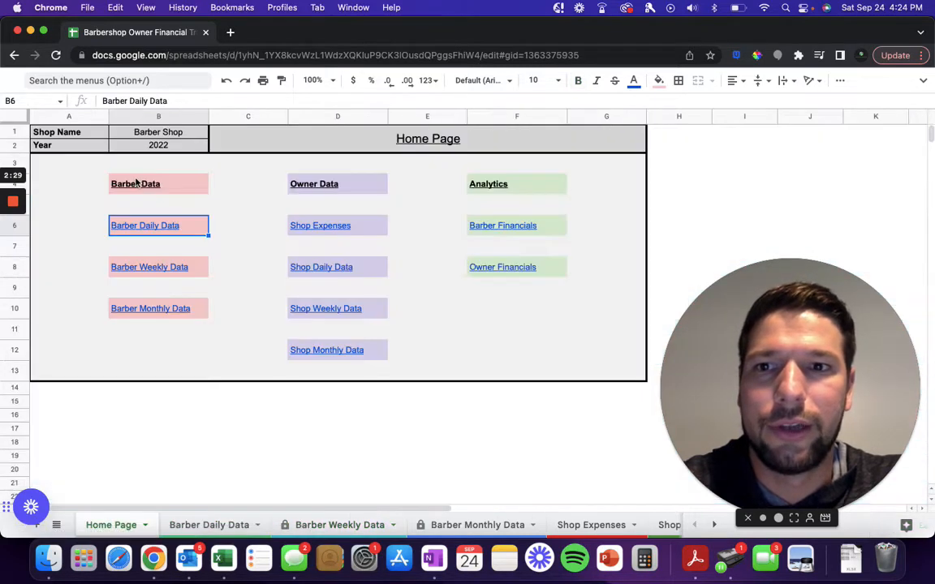
pyautogui.moveTo(157, 274)
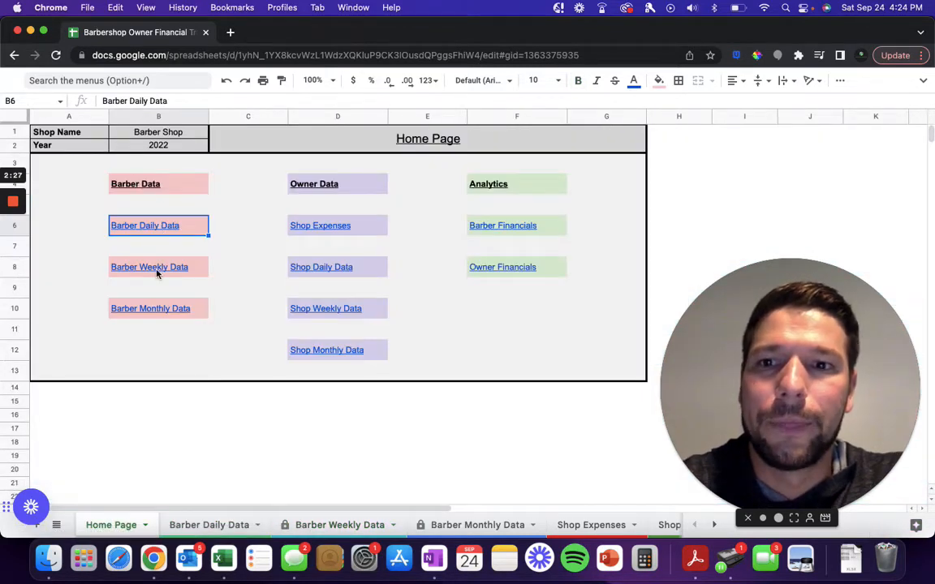
pyautogui.click(149, 266)
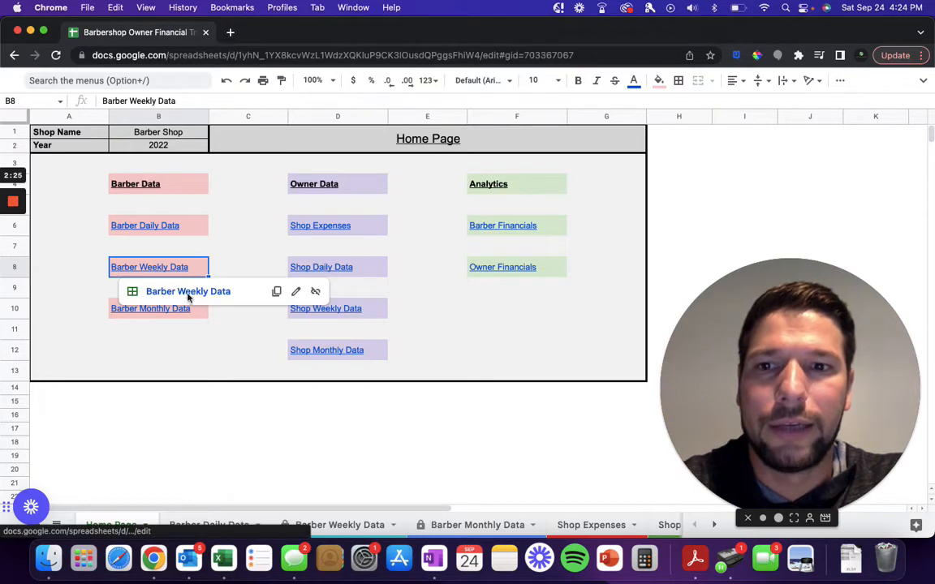
pyautogui.click(149, 267)
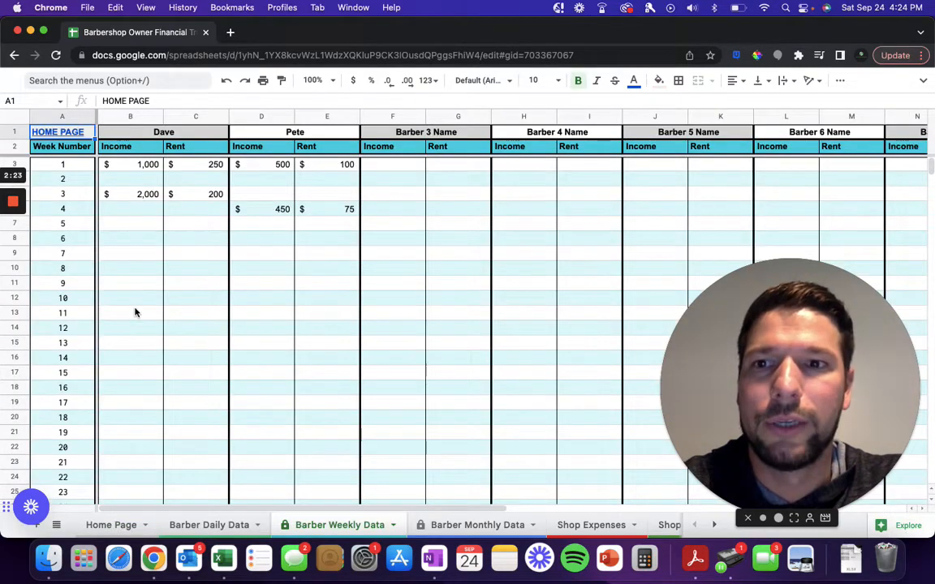
pyautogui.scroll(-3)
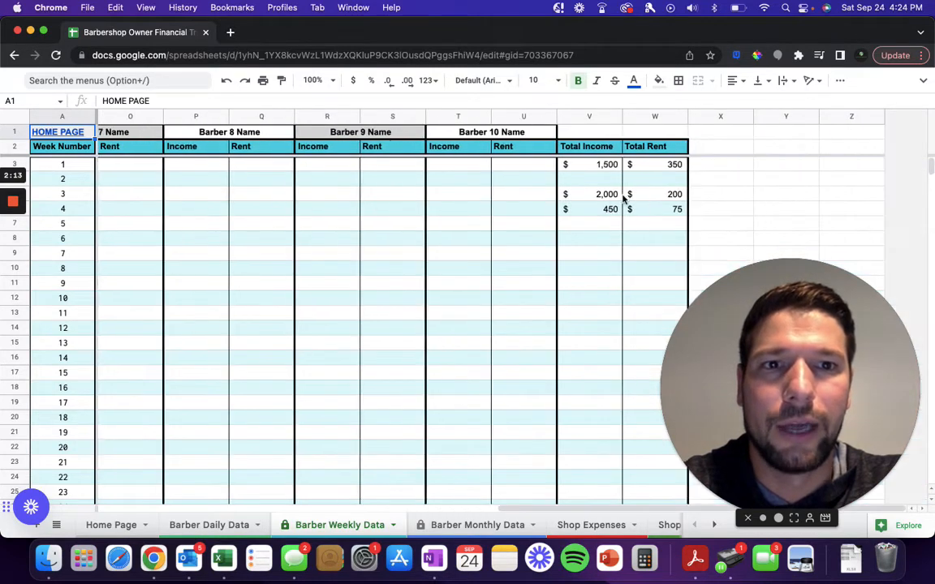
pyautogui.hscroll(-3)
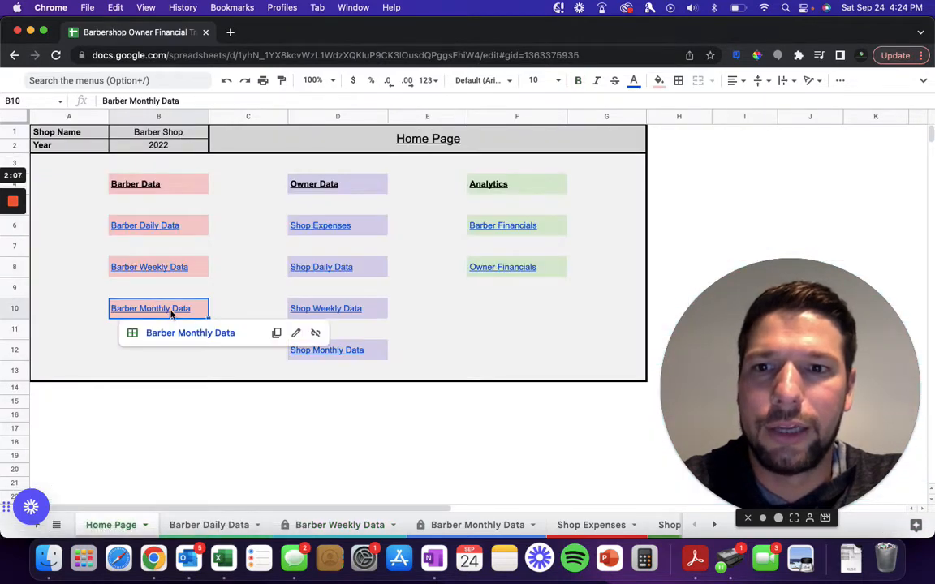
pyautogui.click(150, 308)
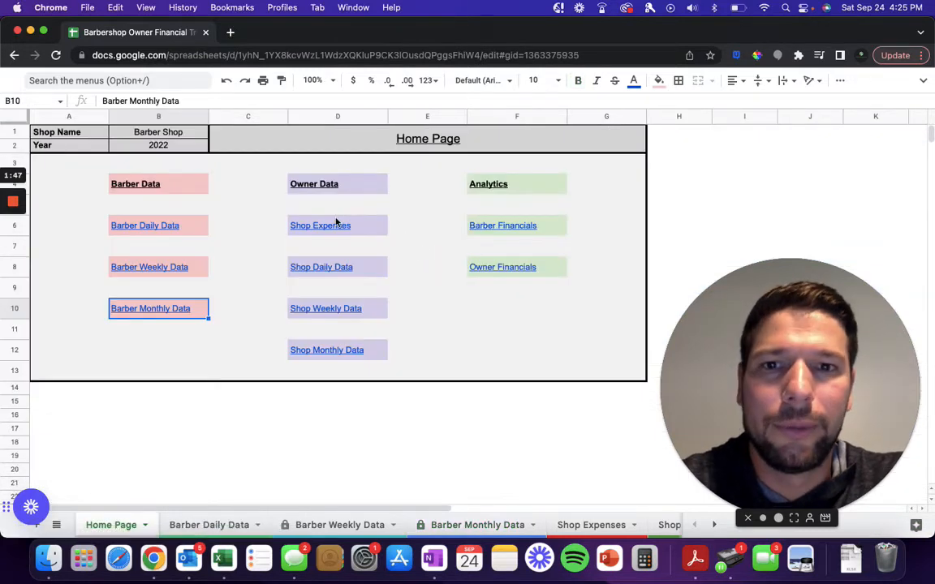
pyautogui.click(320, 224)
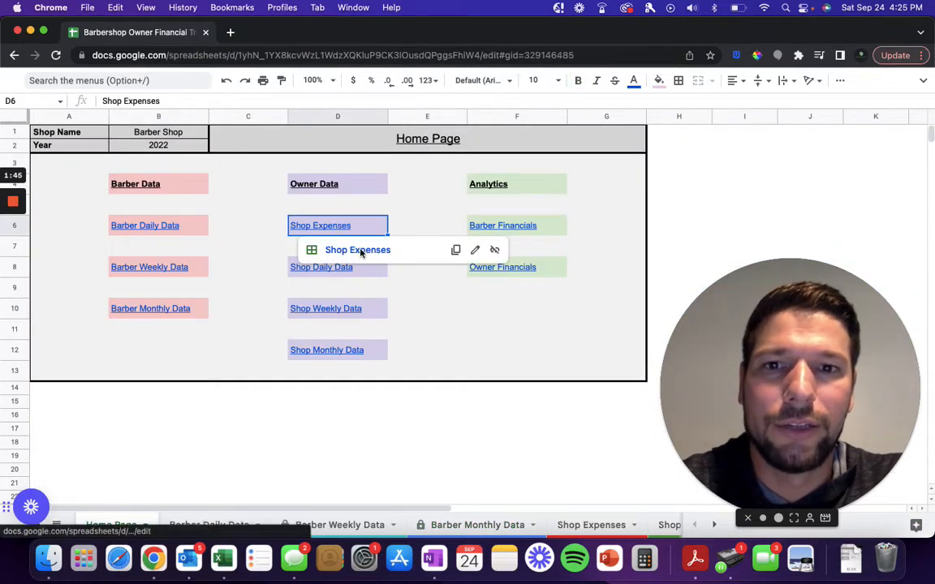
pyautogui.click(357, 249)
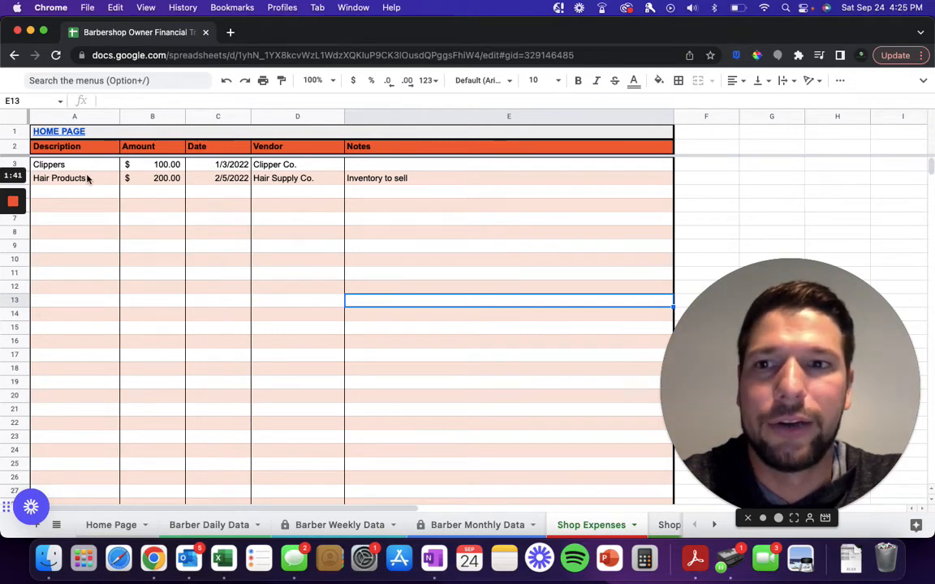
pyautogui.moveTo(369, 195)
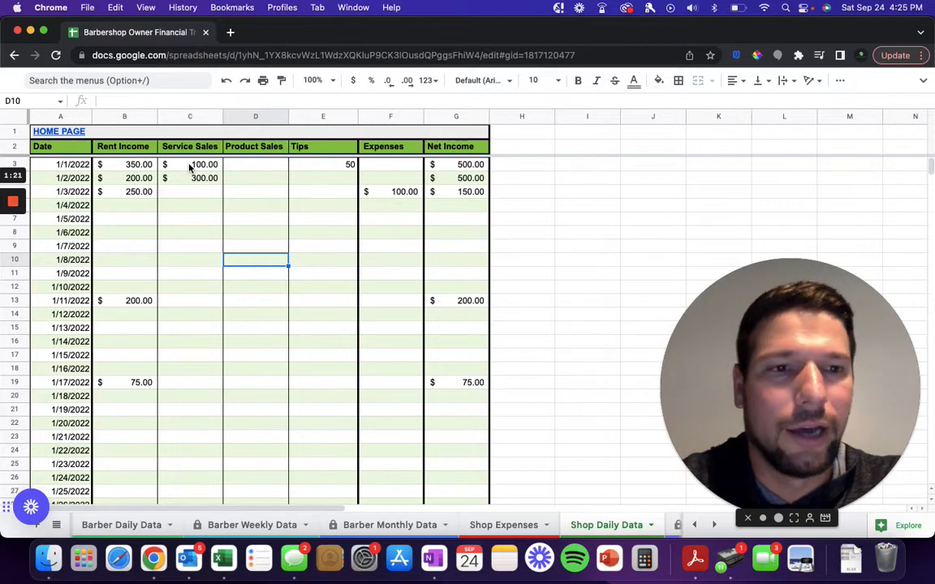
pyautogui.moveTo(196, 211)
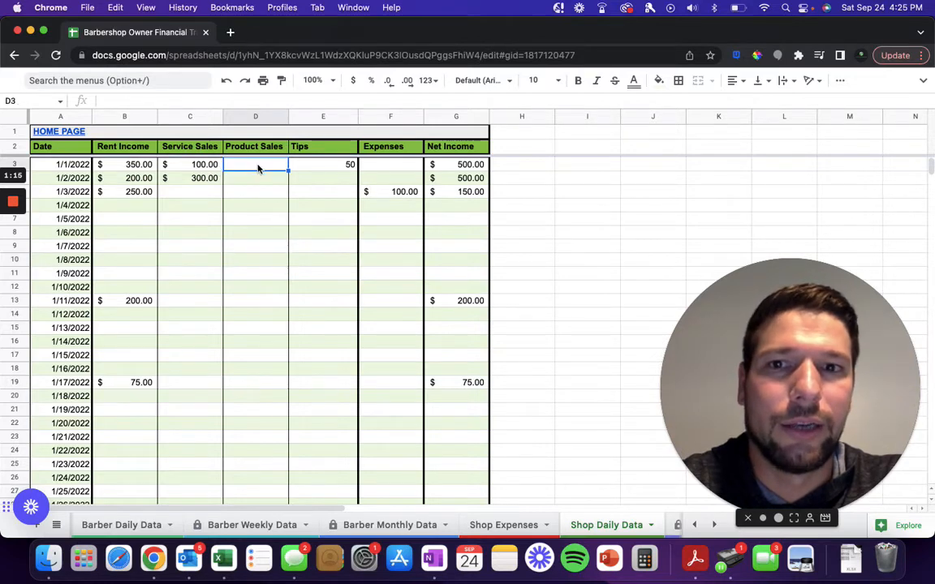
pyautogui.click(323, 164)
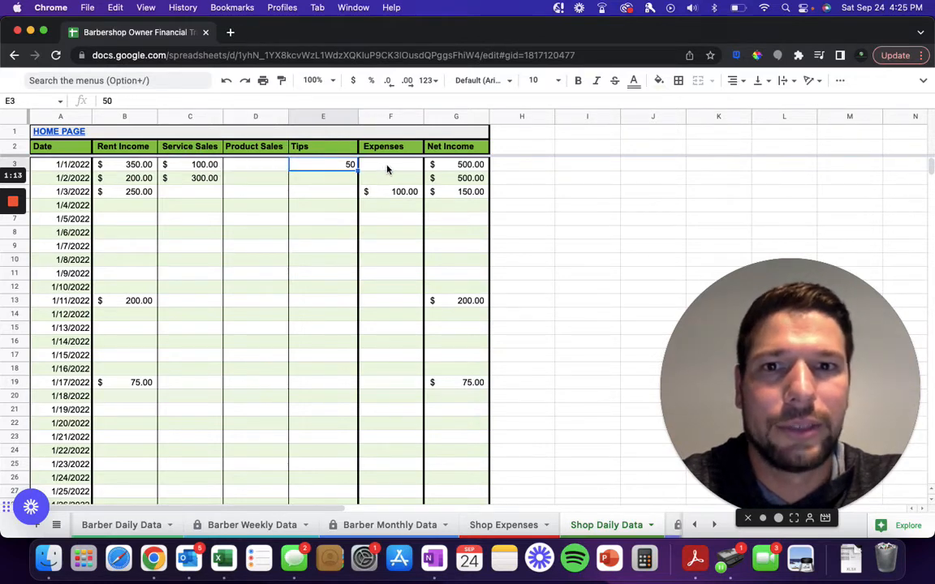
pyautogui.click(390, 164)
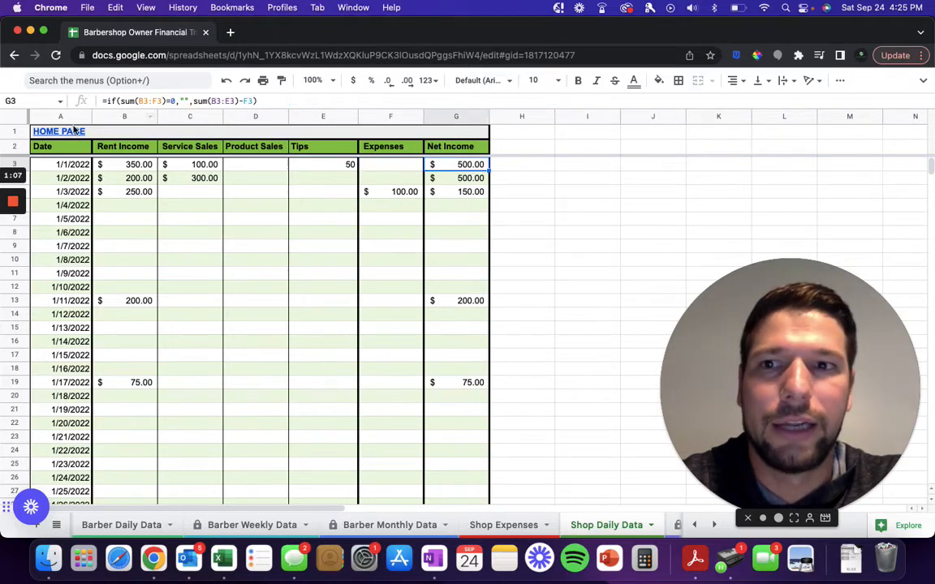
pyautogui.click(58, 131)
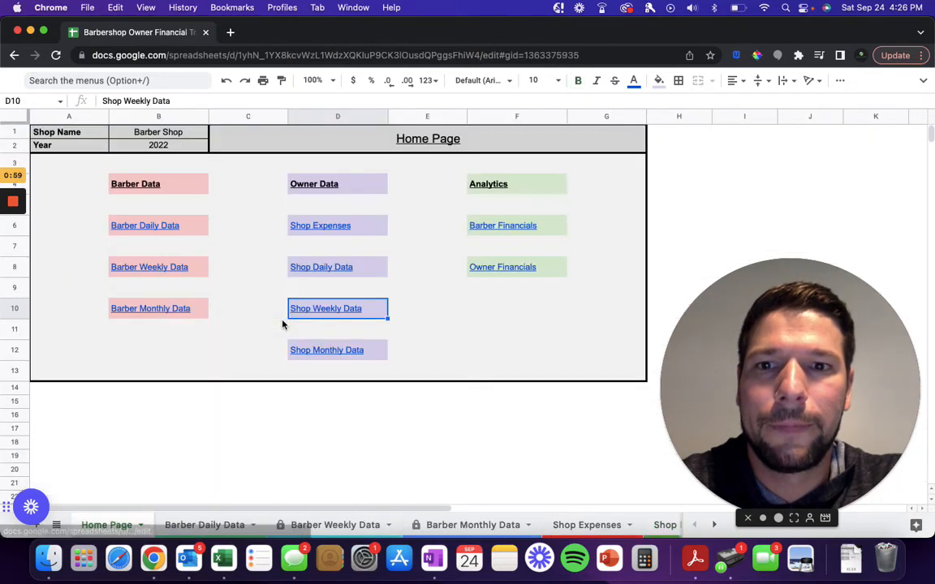
pyautogui.click(326, 349)
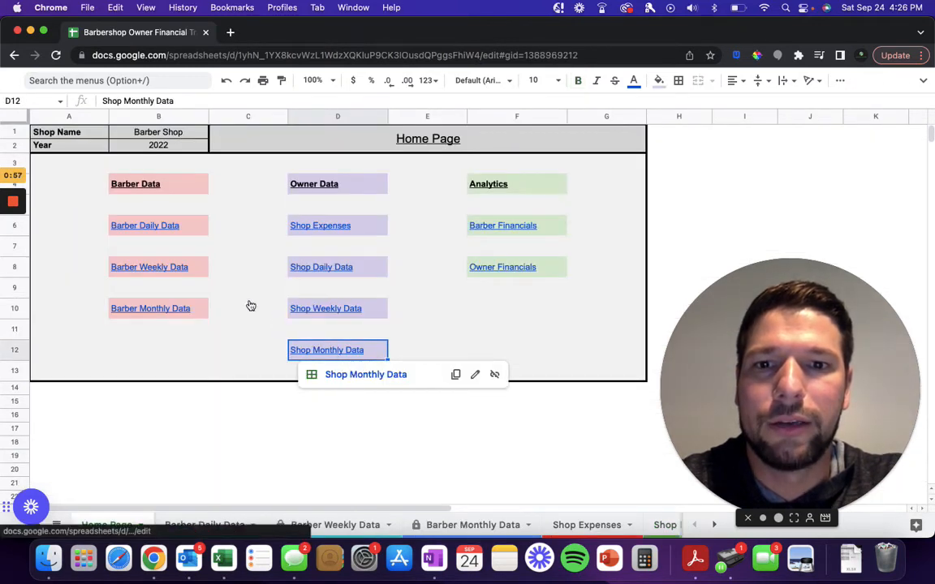
pyautogui.click(327, 349)
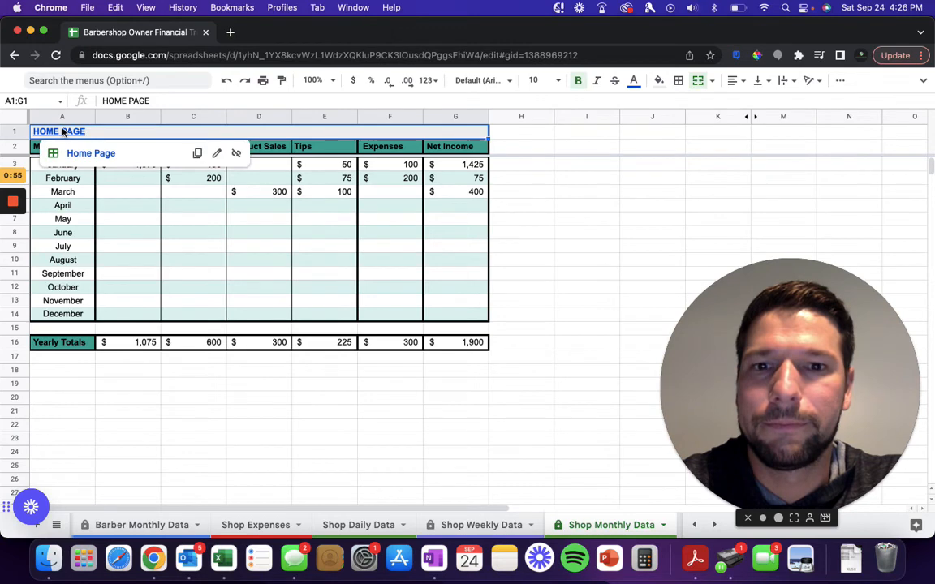
pyautogui.click(91, 153)
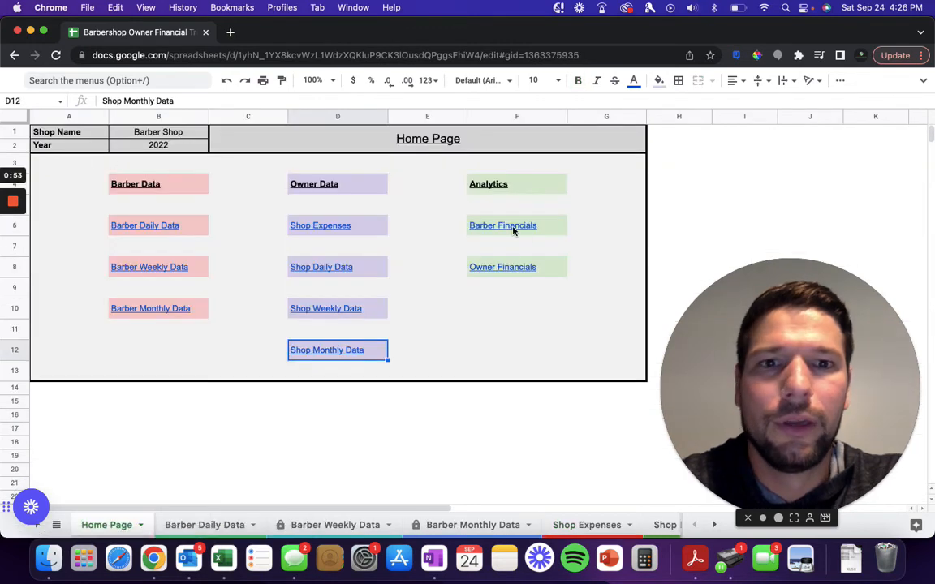
# Step: Review the Barber Financials charts of Dave and Pete's income and rent paid
pyautogui.click(502, 225)
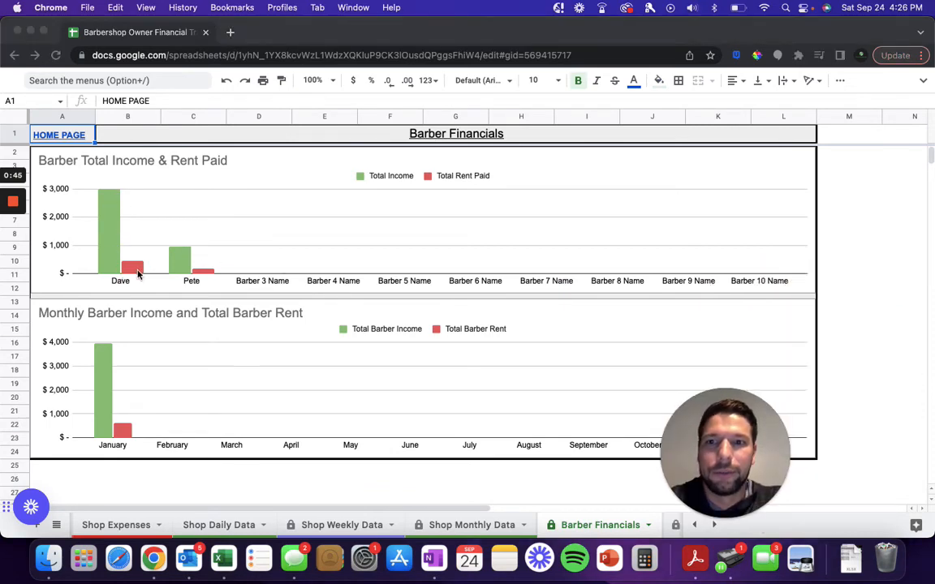
pyautogui.moveTo(135, 236)
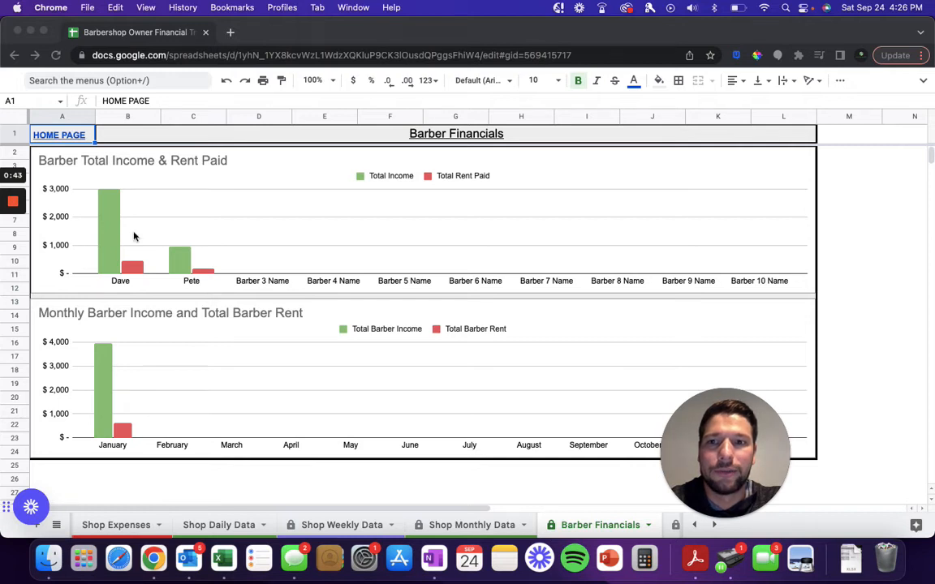
pyautogui.moveTo(137, 299)
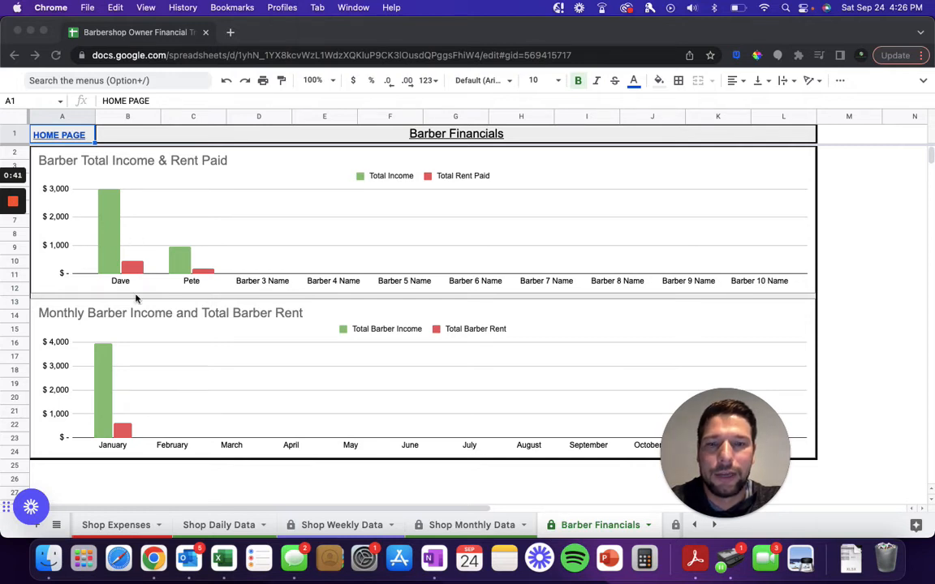
pyautogui.moveTo(138, 334)
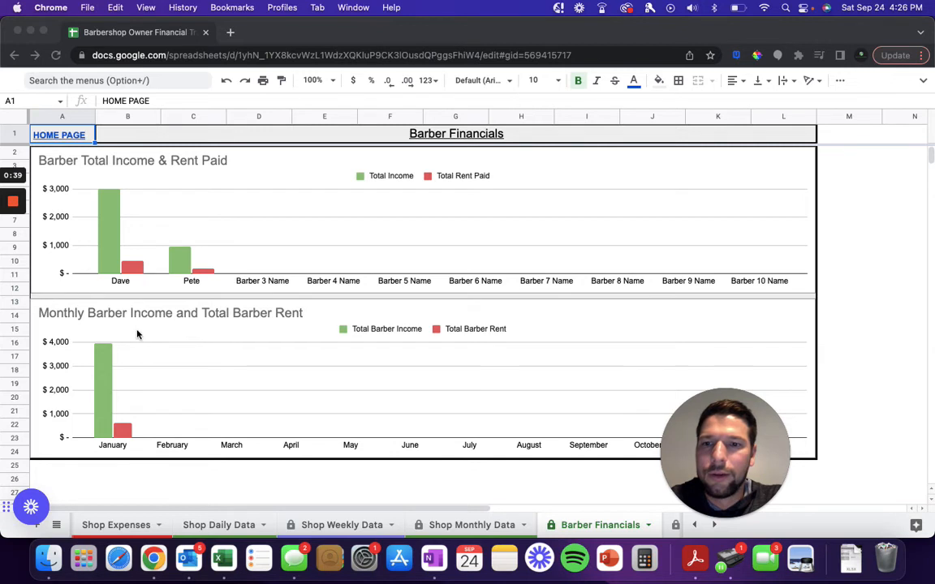
pyautogui.moveTo(103, 418)
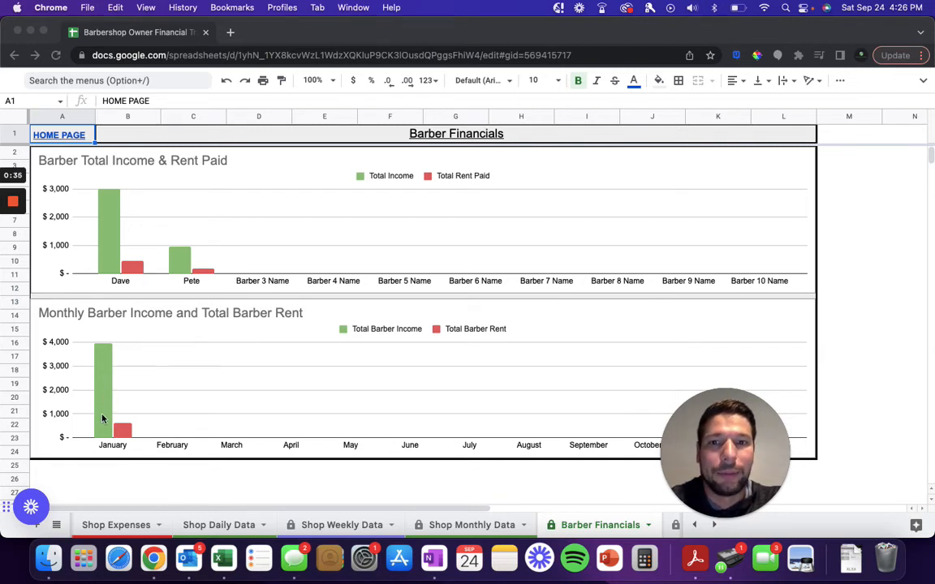
pyautogui.moveTo(146, 189)
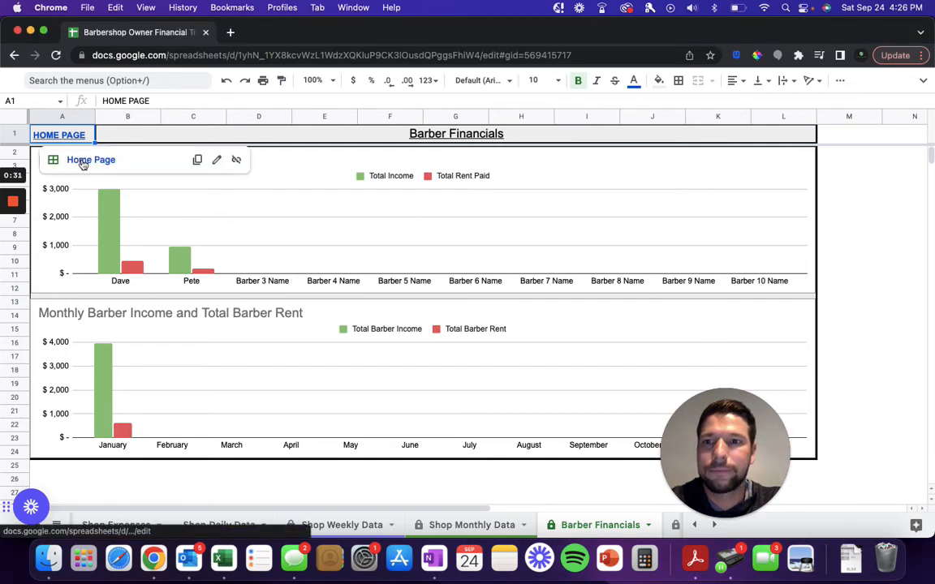
pyautogui.click(90, 159)
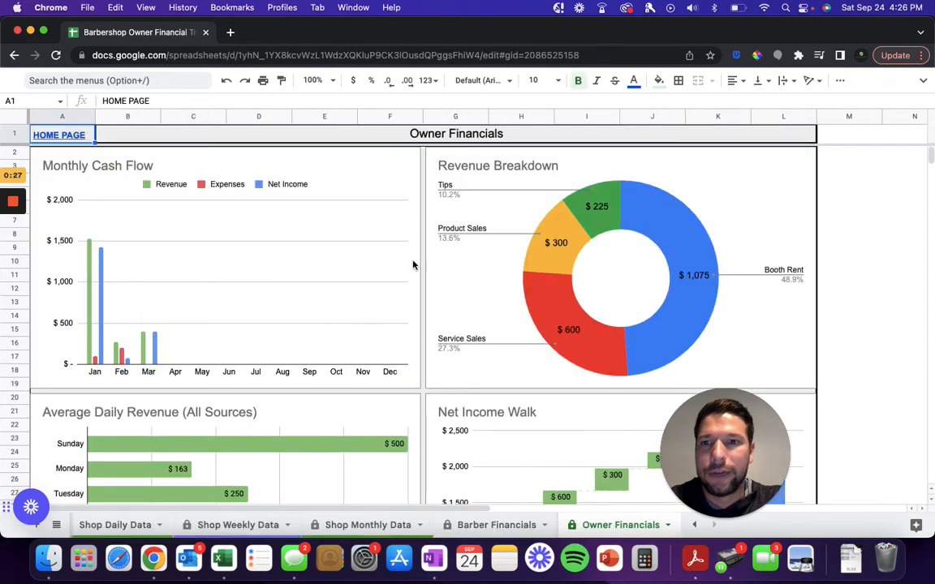
pyautogui.moveTo(90, 327)
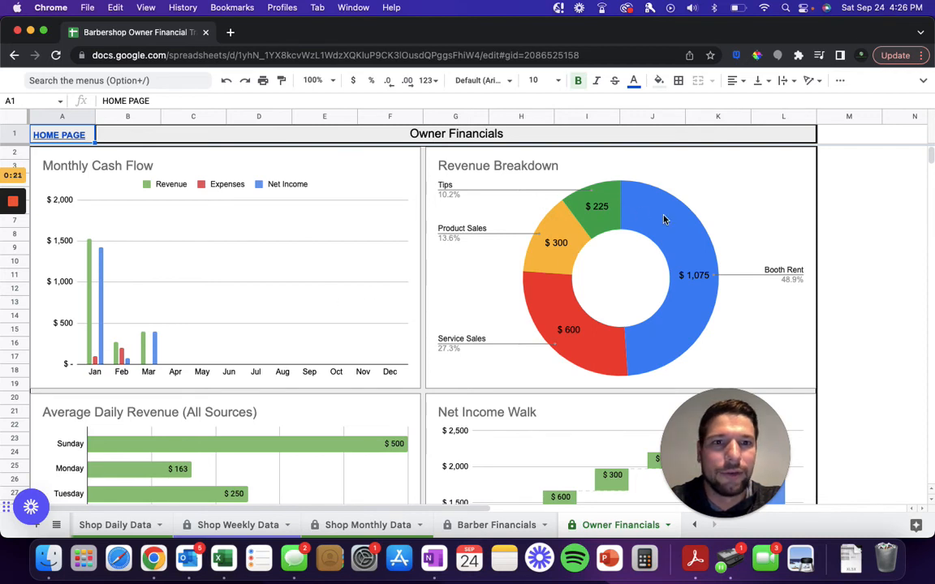
pyautogui.moveTo(766, 274)
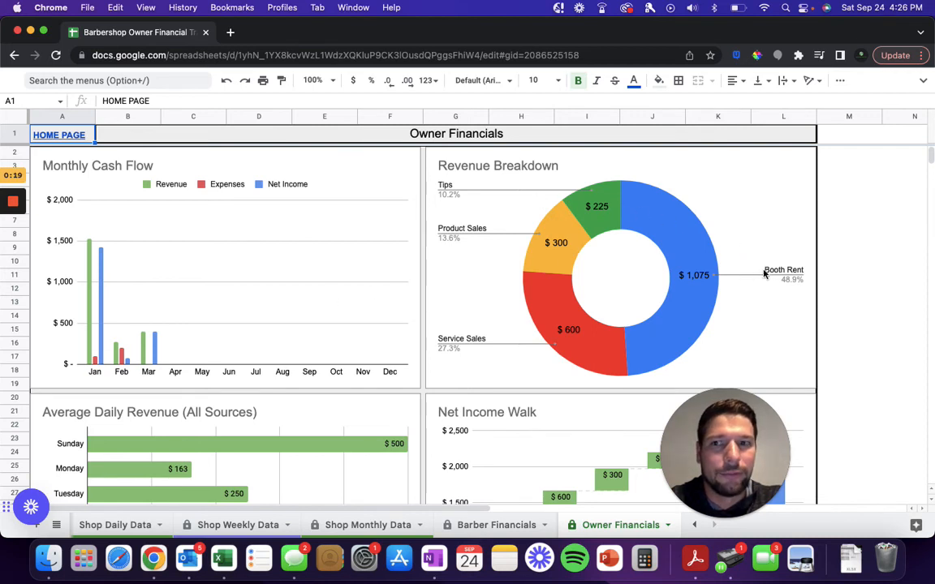
# Step: Scroll through the Owner Financials charts down to the net income walk ending at $1,900
pyautogui.scroll(-3)
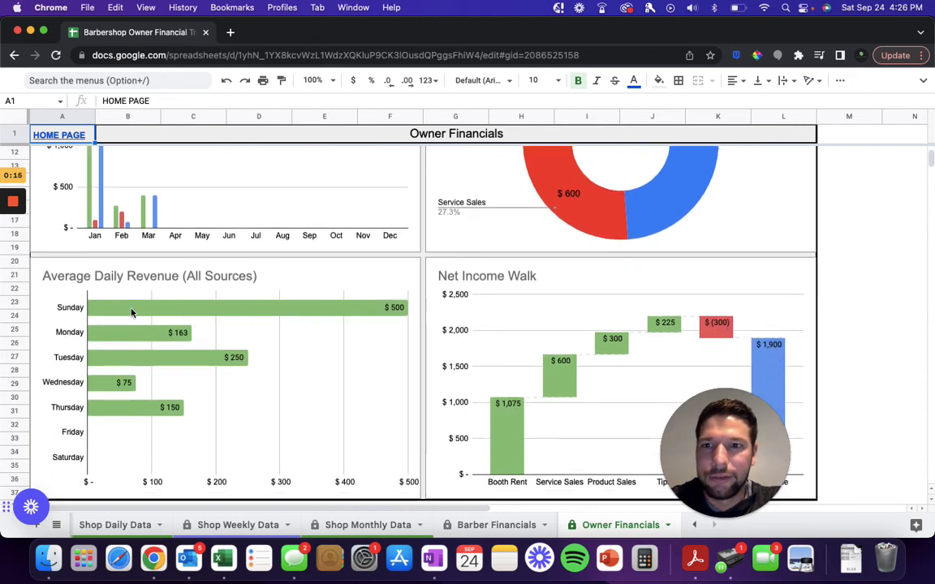
pyautogui.scroll(-3)
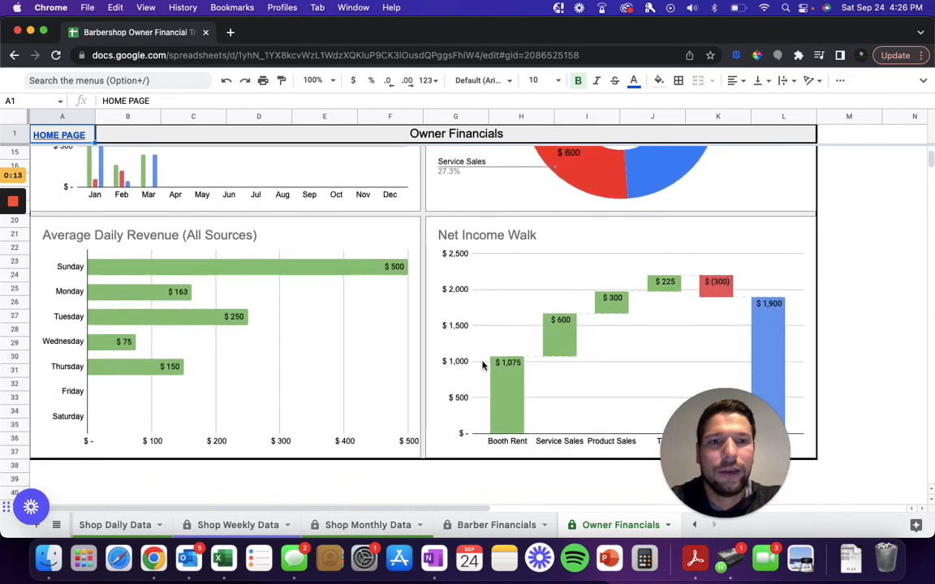
pyautogui.scroll(-3)
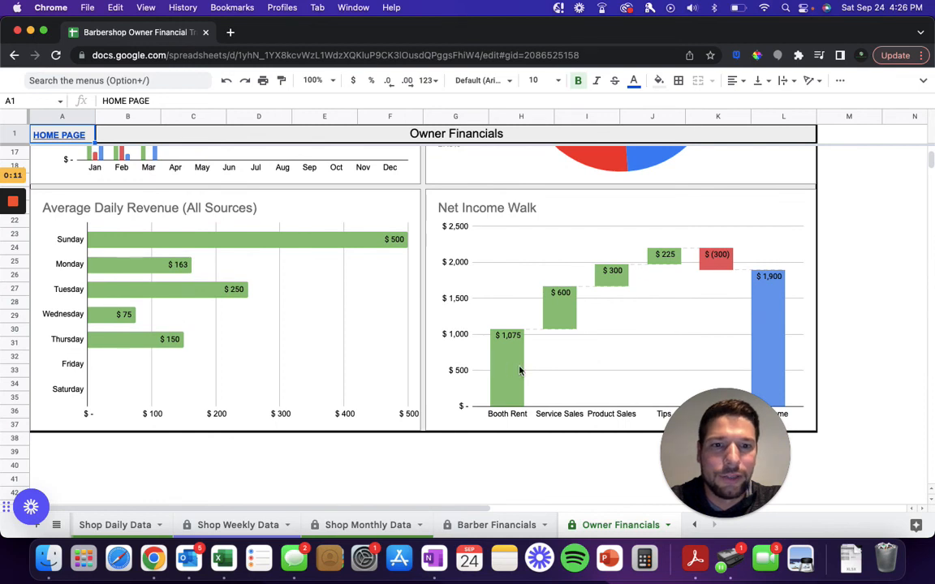
pyautogui.scroll(-3)
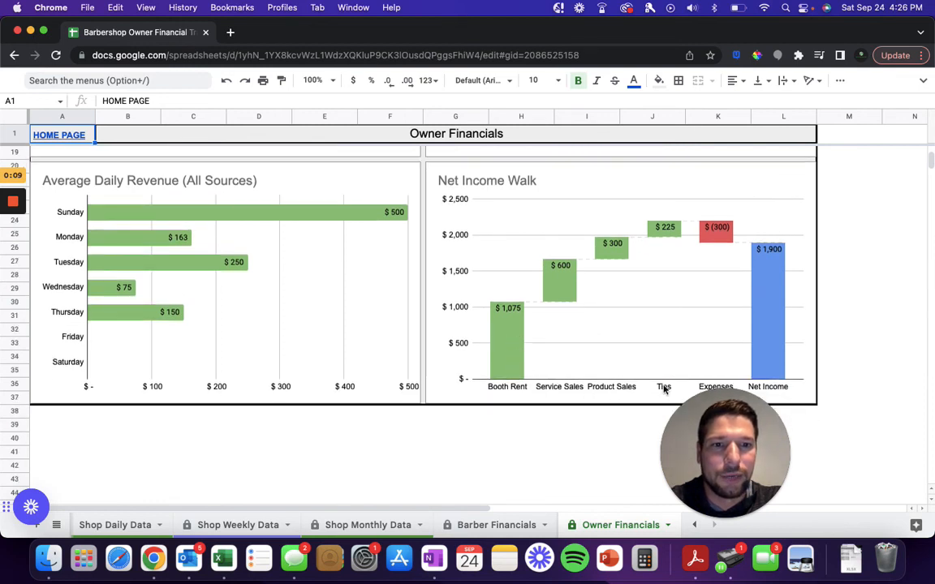
pyautogui.moveTo(205, 193)
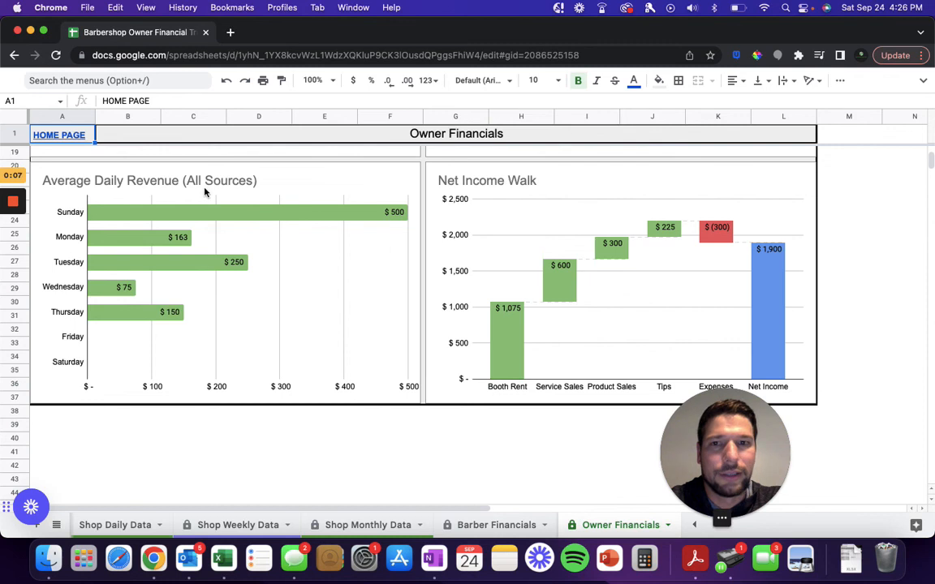